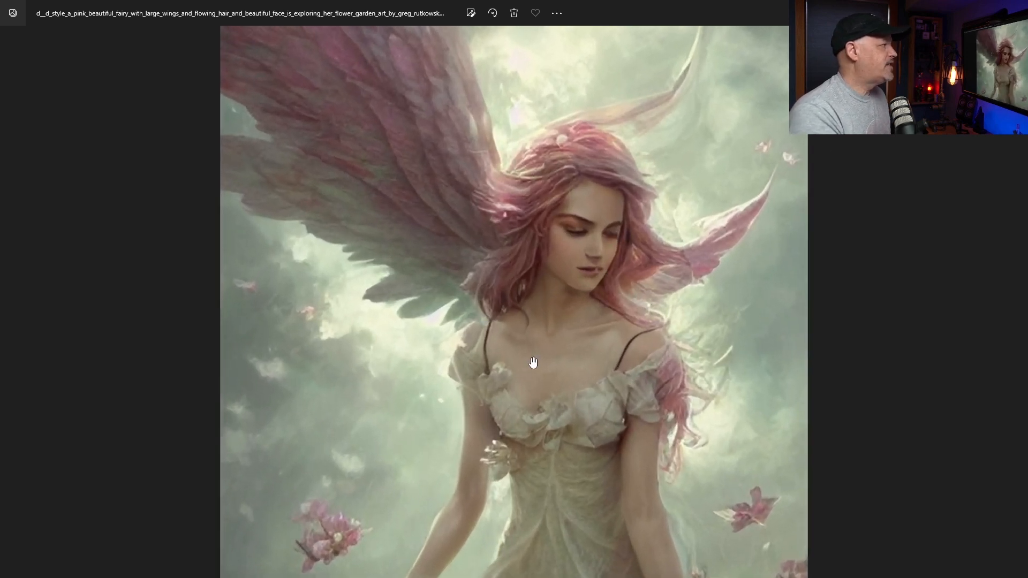
mouse_move(673, 212)
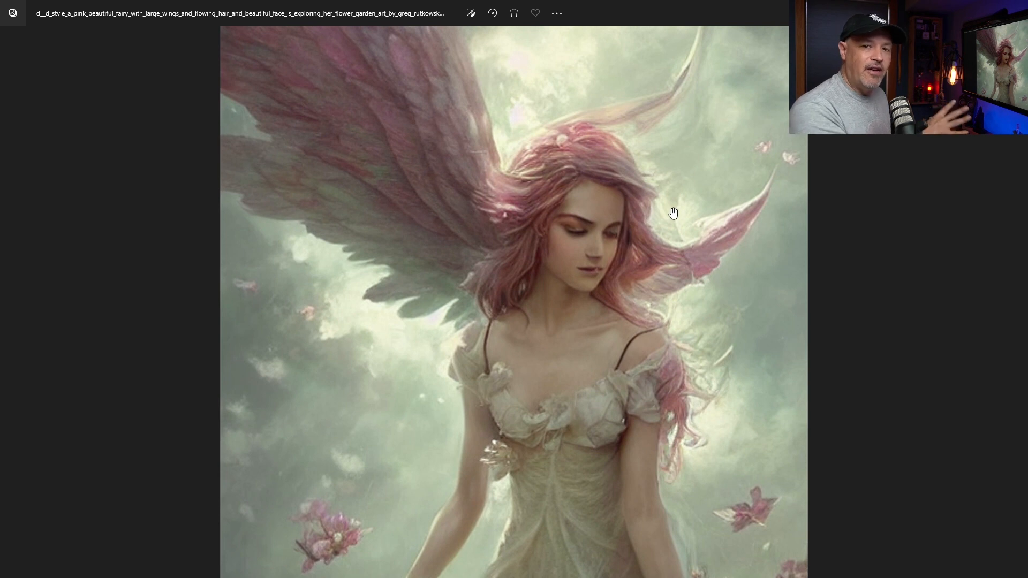
mouse_move(732, 287)
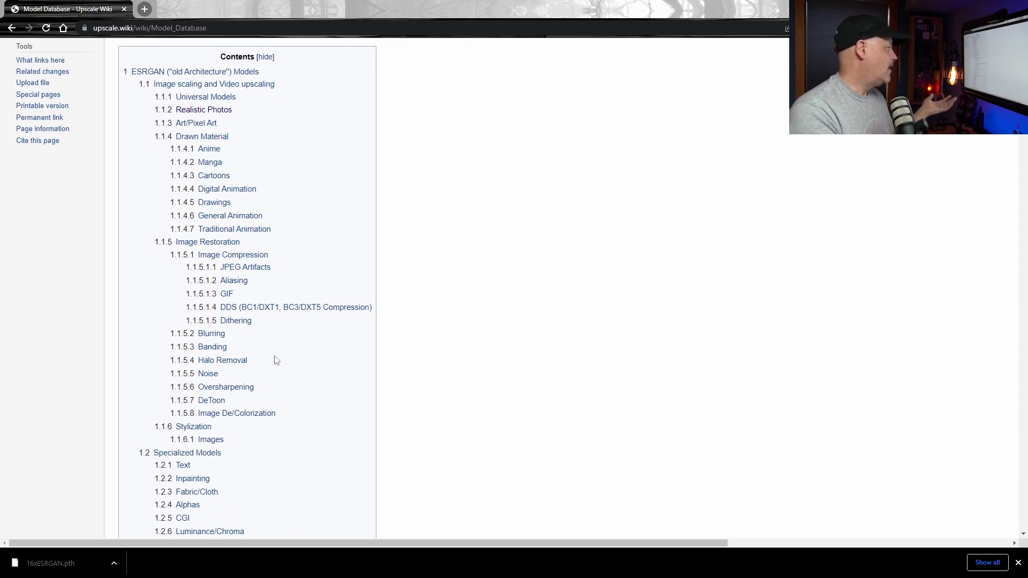
Jump to the Realistic Photos section listing 4x-Valar, 4x_Box, Nickelback and NMKD Superscale
scroll("down", 3)
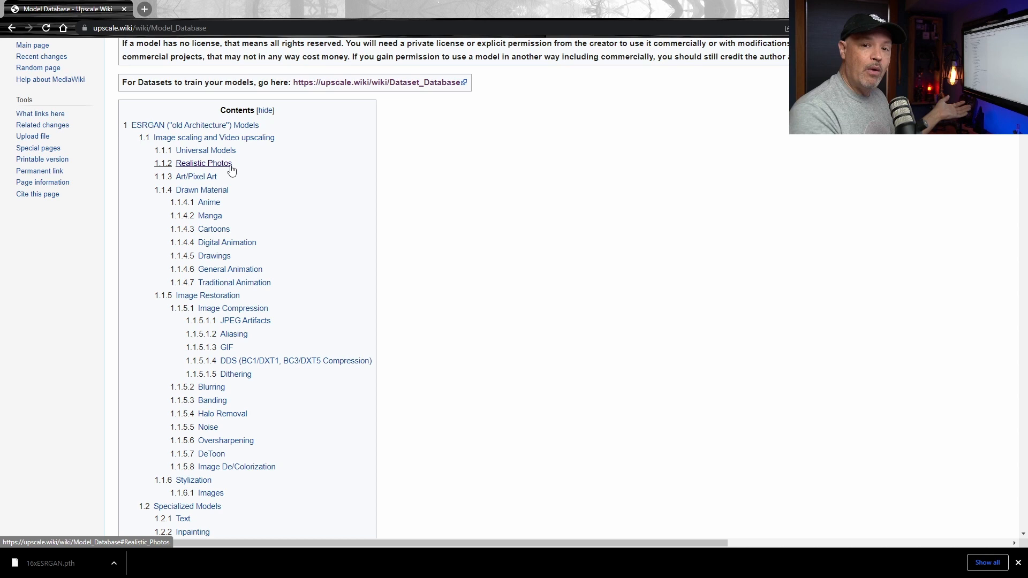
left_click(203, 163)
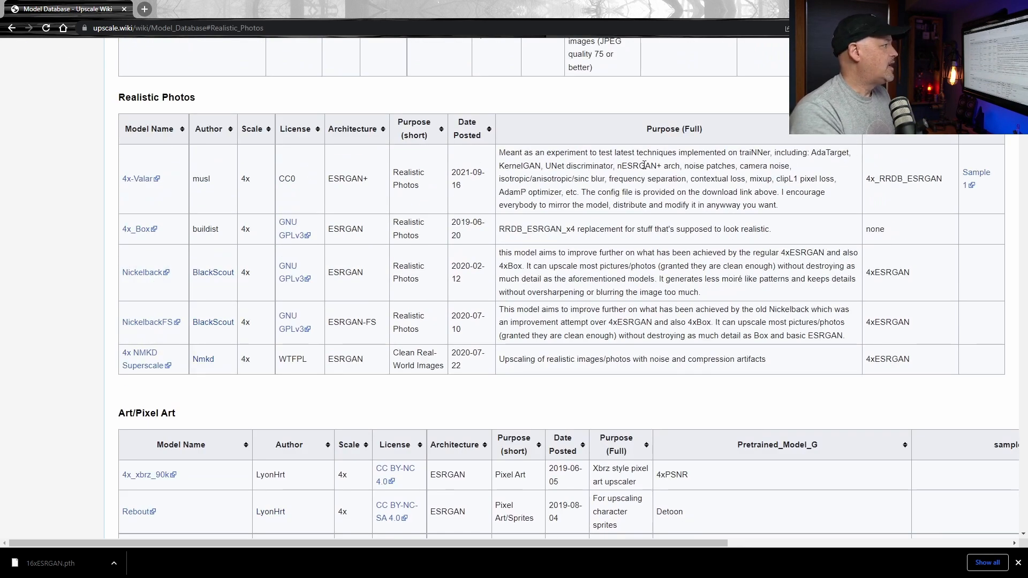
mouse_move(613, 216)
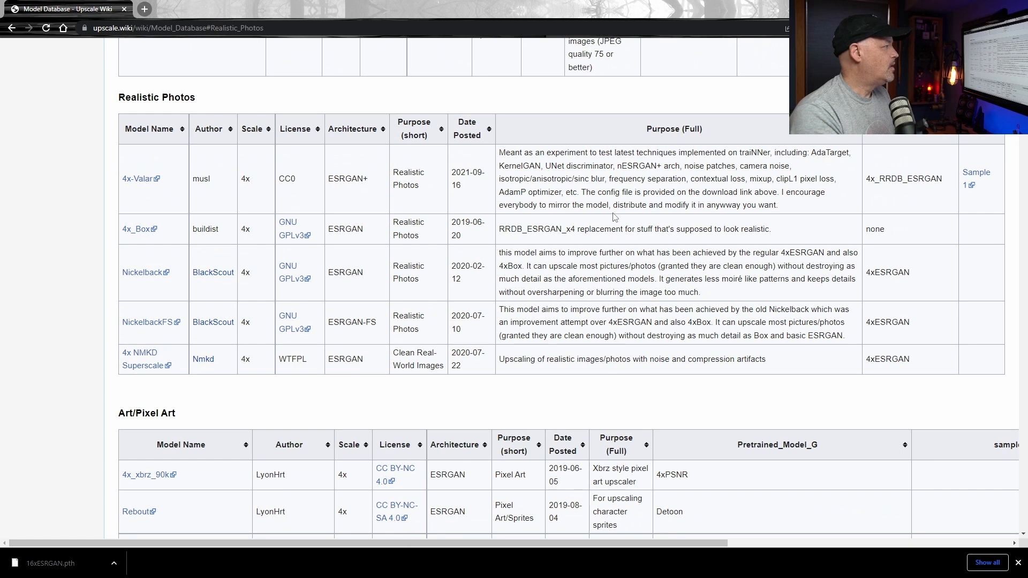
mouse_move(680, 264)
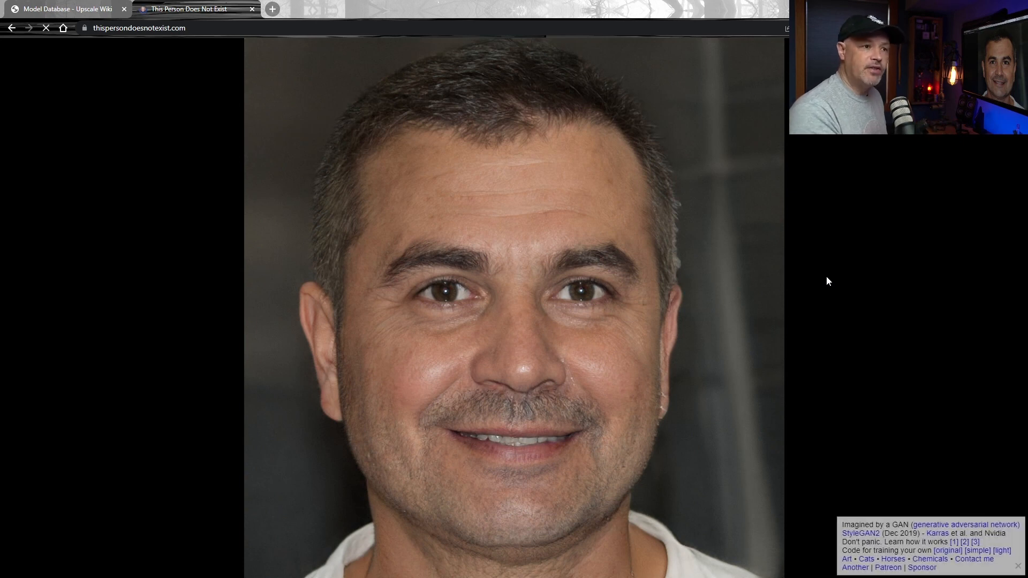
Load a generated portrait on thispersondoesnotexist.com in a new browser tab
left_click(45, 27)
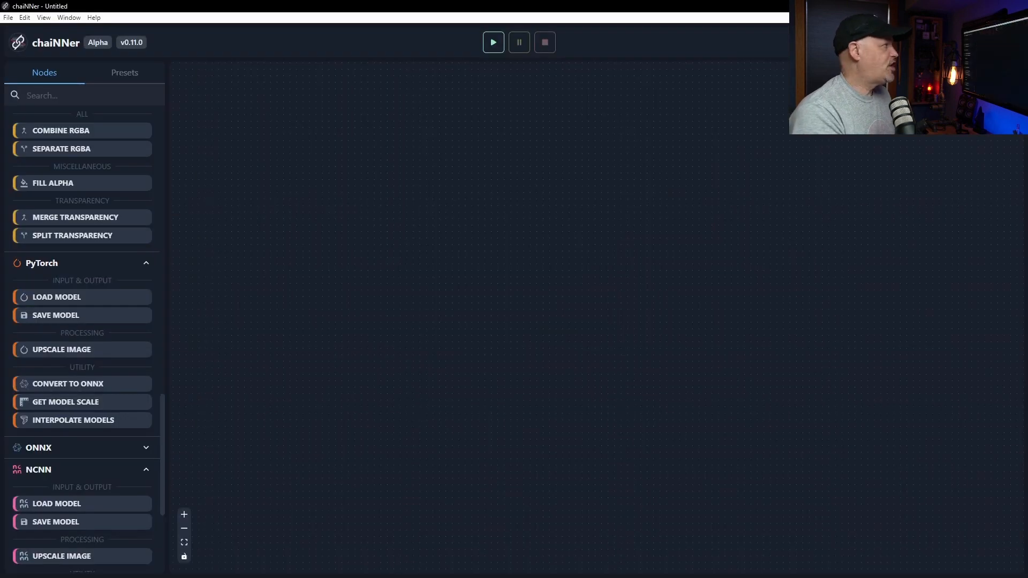
mouse_move(823, 385)
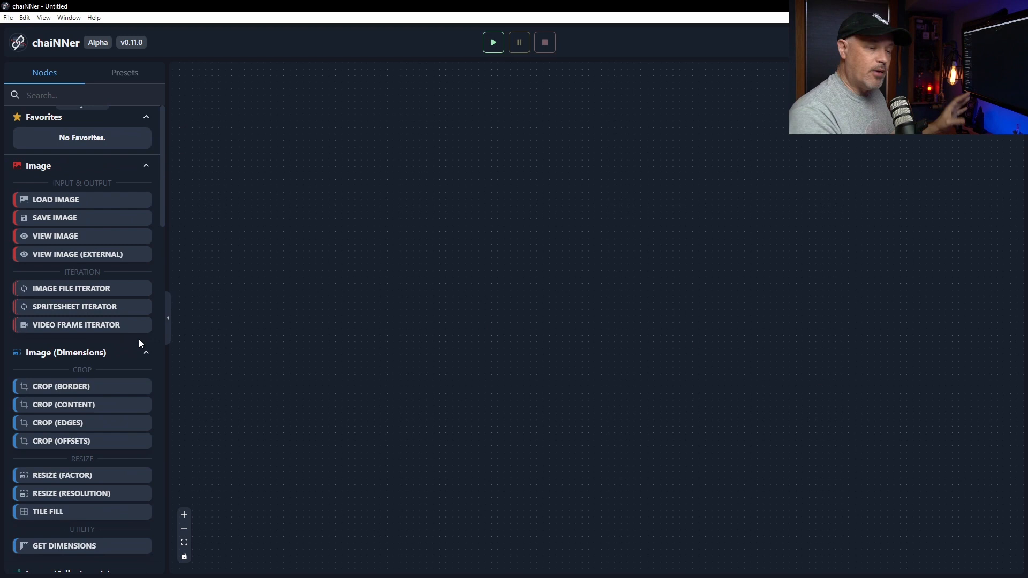
Add a Load Image node and load the pink fairy PNG into it
left_click_drag(56, 199, 330, 197)
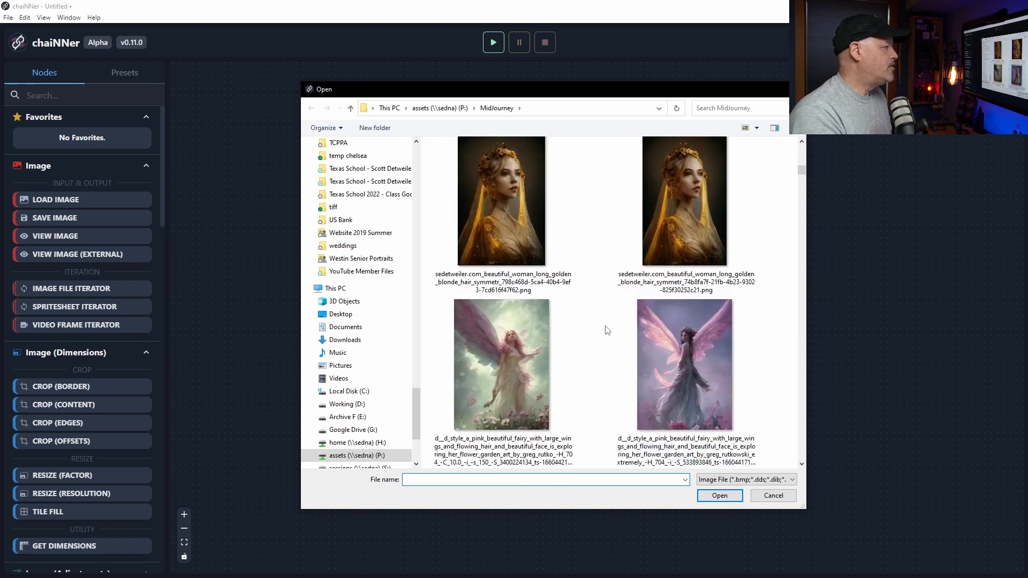
left_click(501, 364)
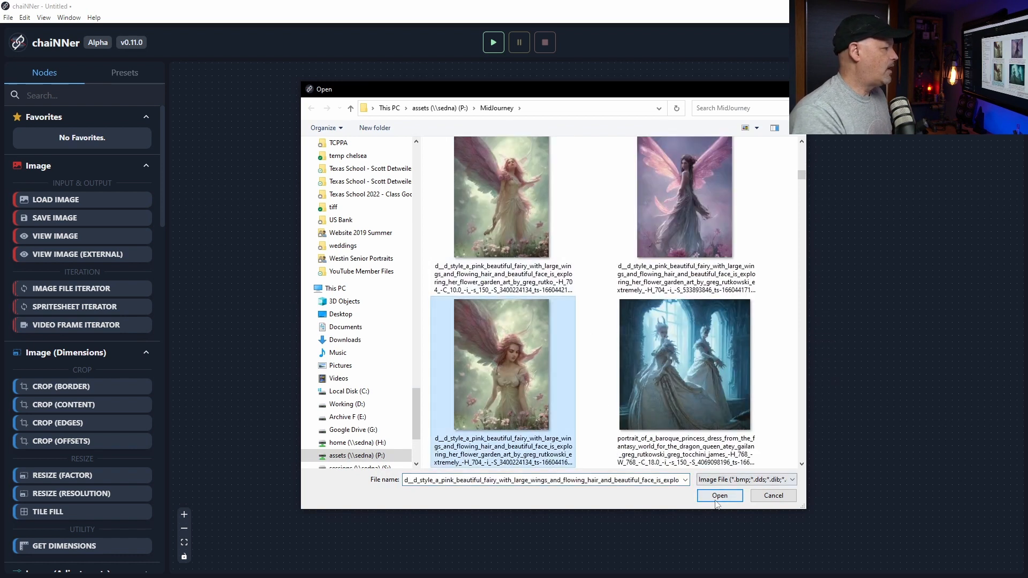
left_click(719, 494)
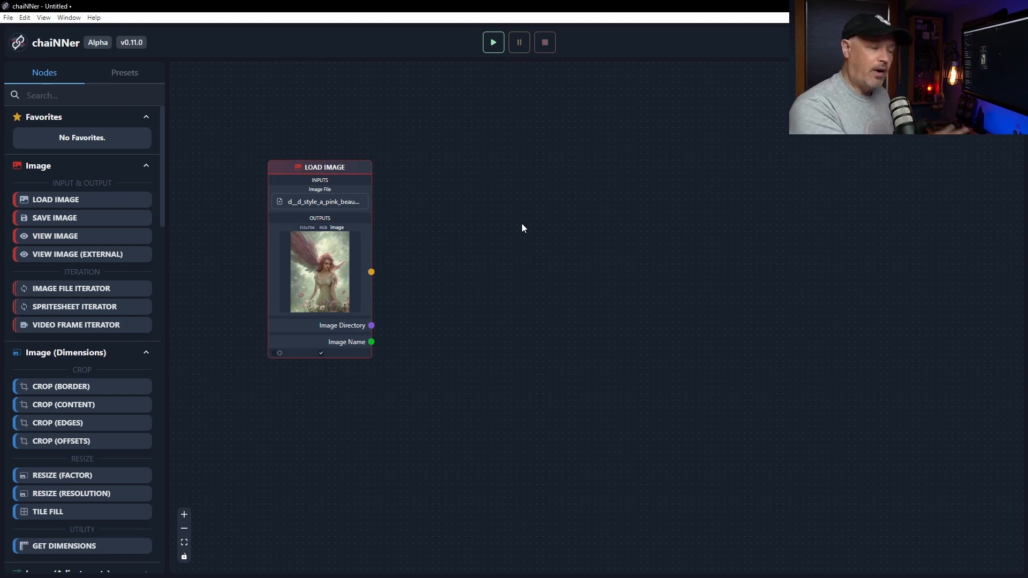
scroll("down", 3)
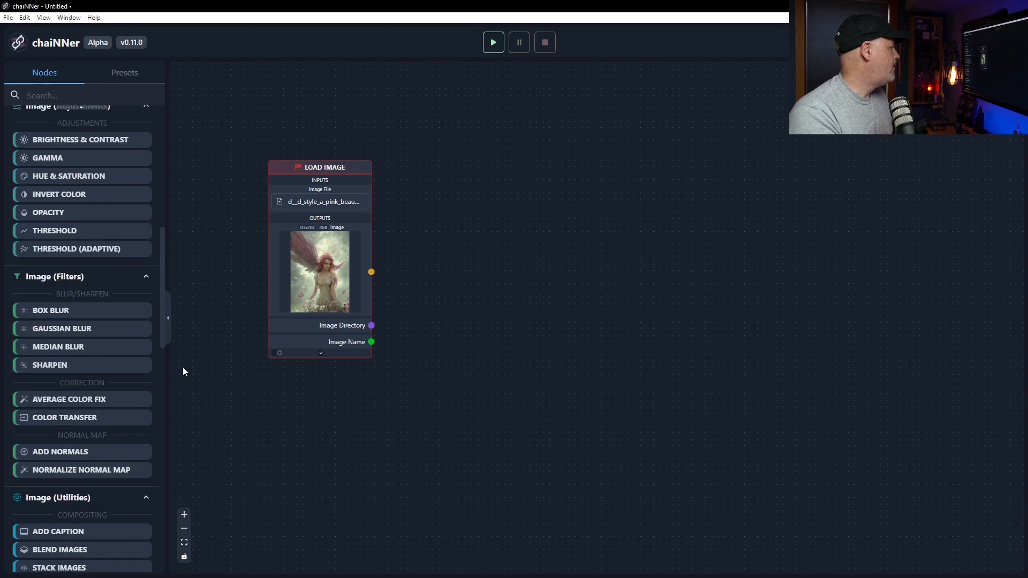
scroll("down", 3)
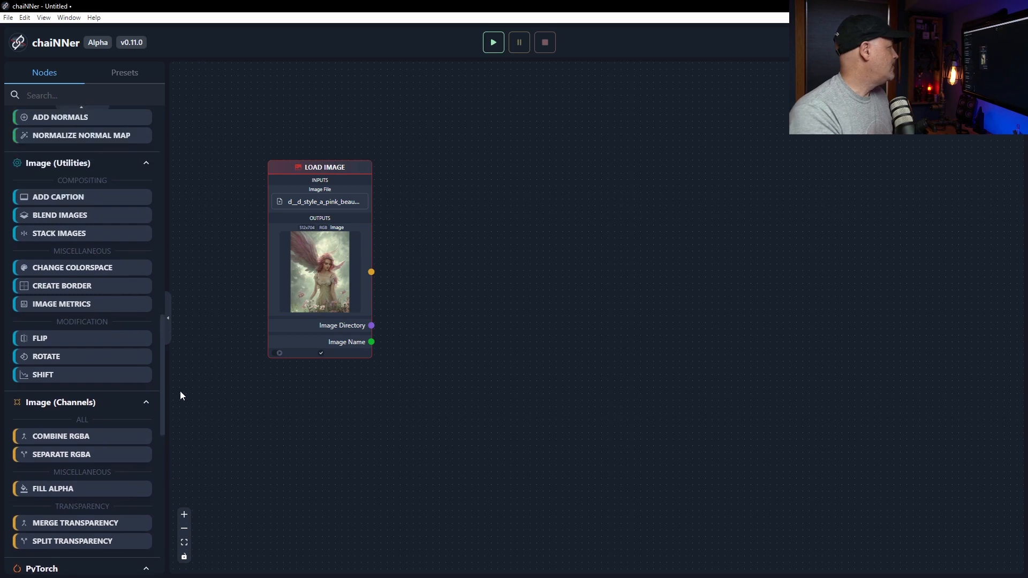
scroll("down", 3)
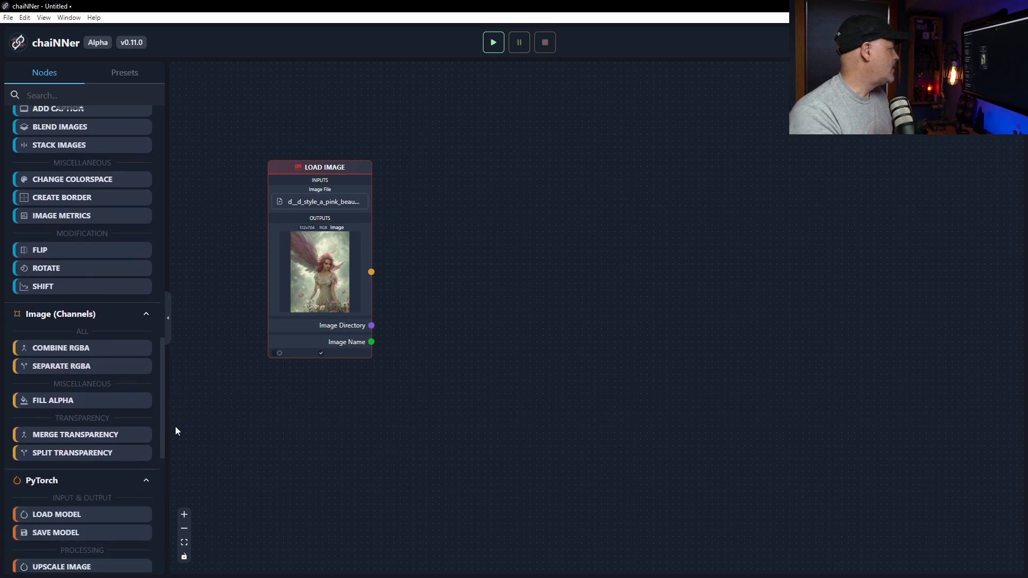
scroll("down", 3)
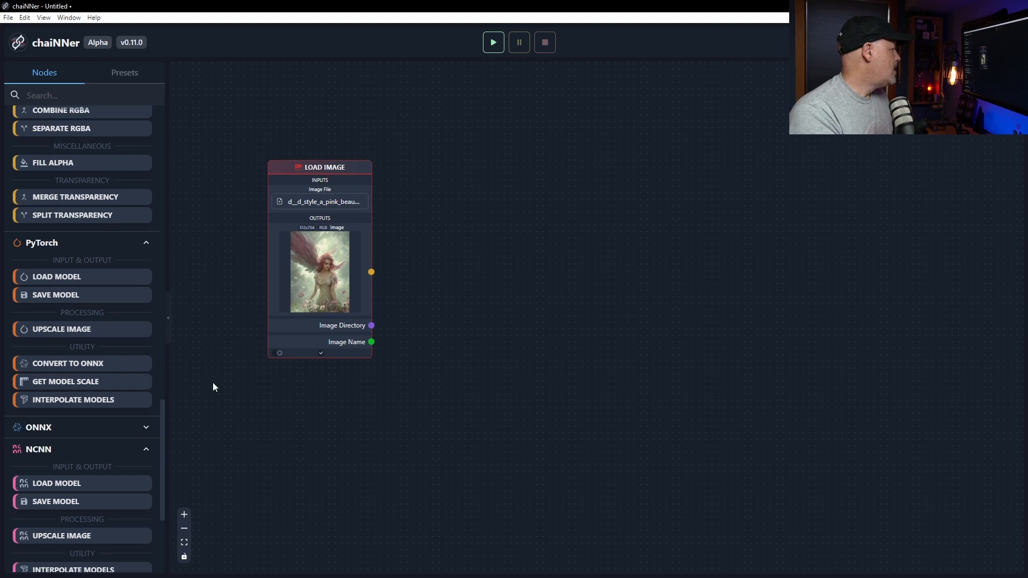
mouse_move(62, 314)
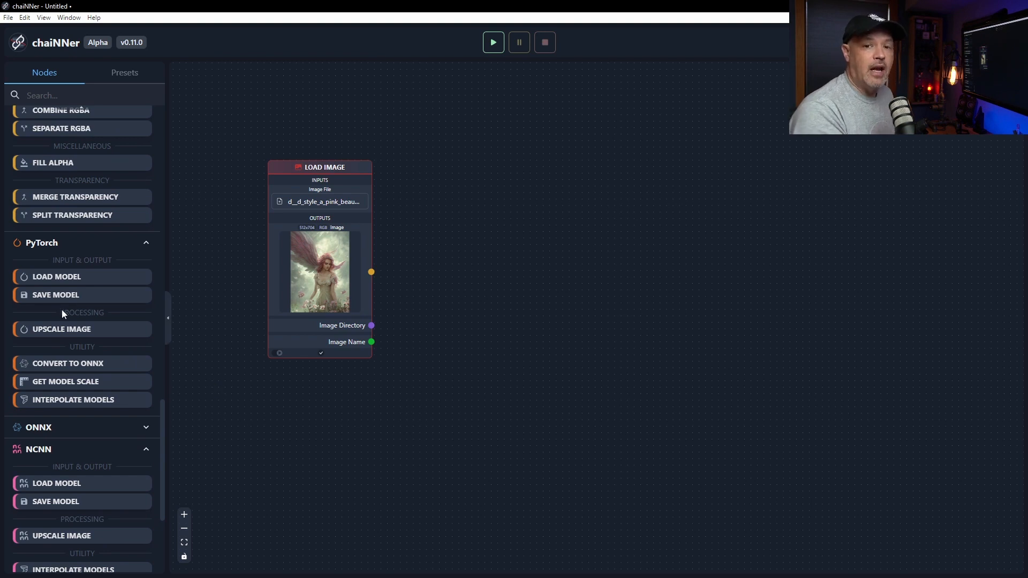
mouse_move(71, 294)
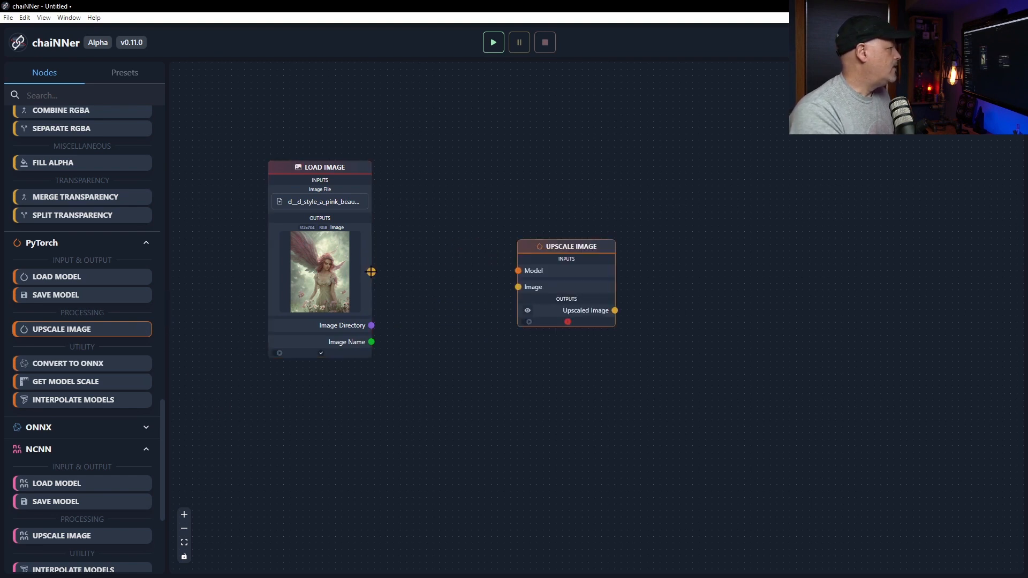
Wire the fairy image into Upscale Image, add a Load Model node, and start choosing its model file
left_click_drag(371, 270, 519, 286)
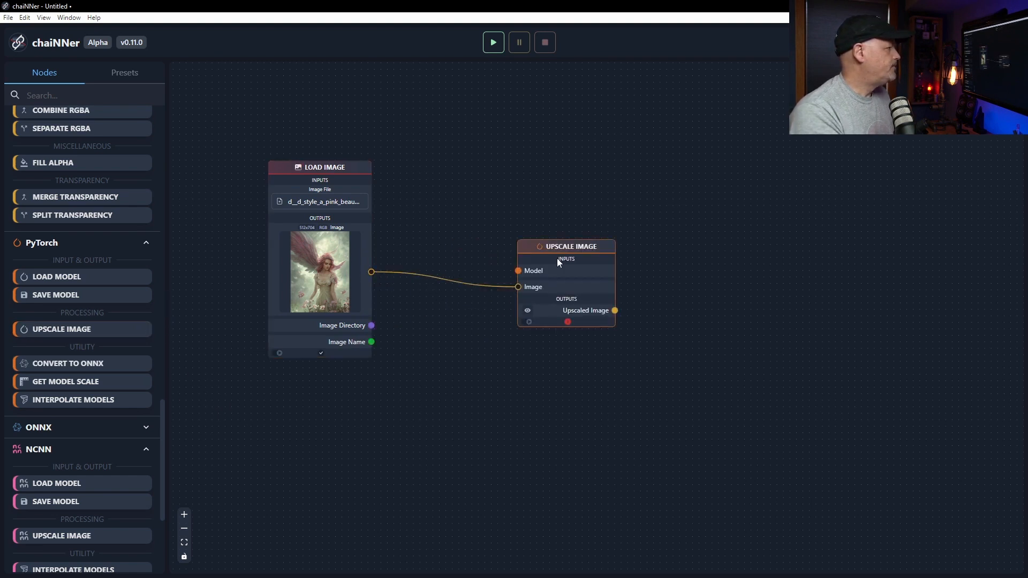
left_click_drag(565, 247, 553, 258)
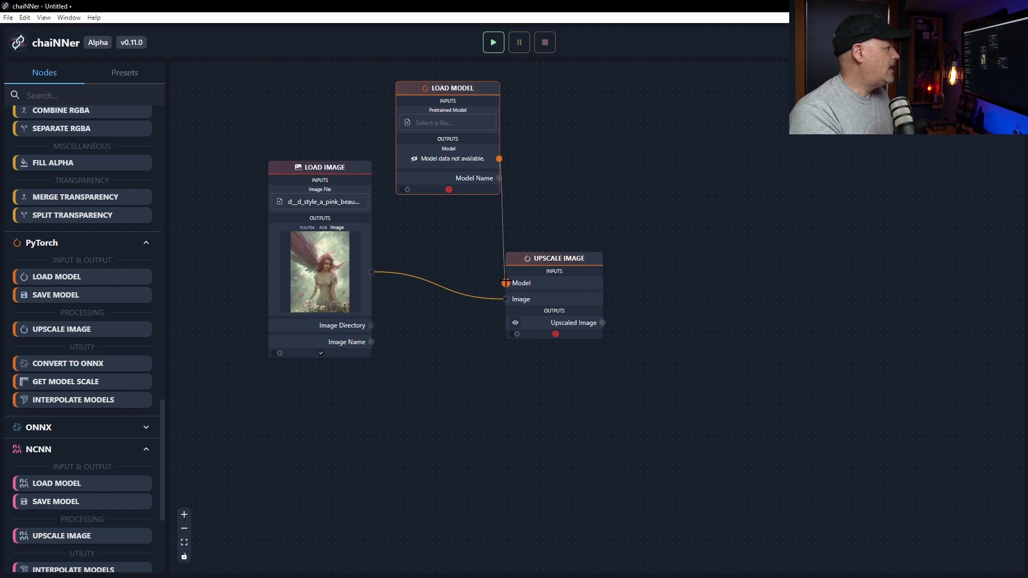
left_click_drag(553, 258, 614, 209)
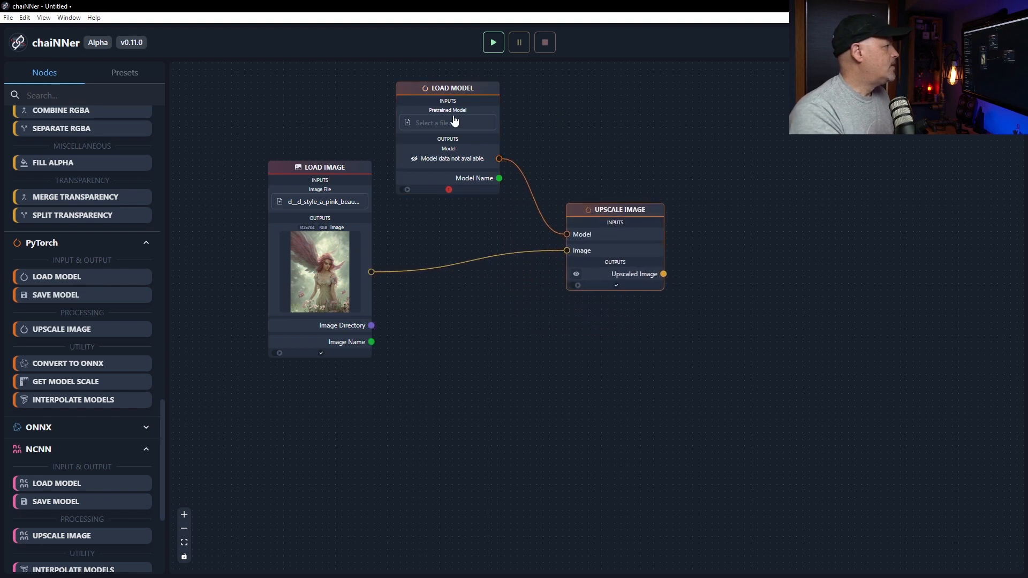
left_click(447, 122)
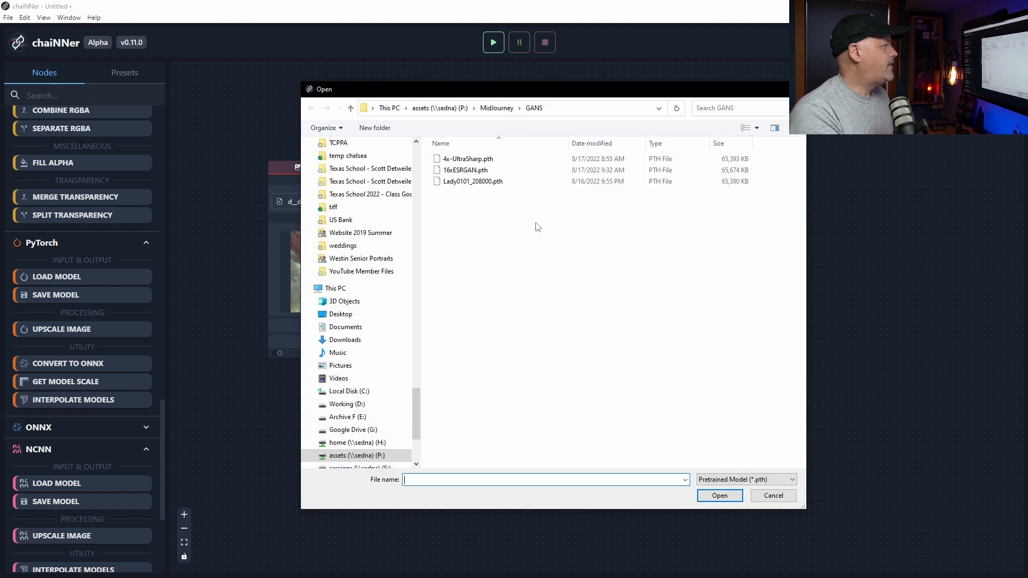
Choose 4x-UltraSharp.pth from the GANS folder as the Load Model node's pretrained model
left_click(469, 158)
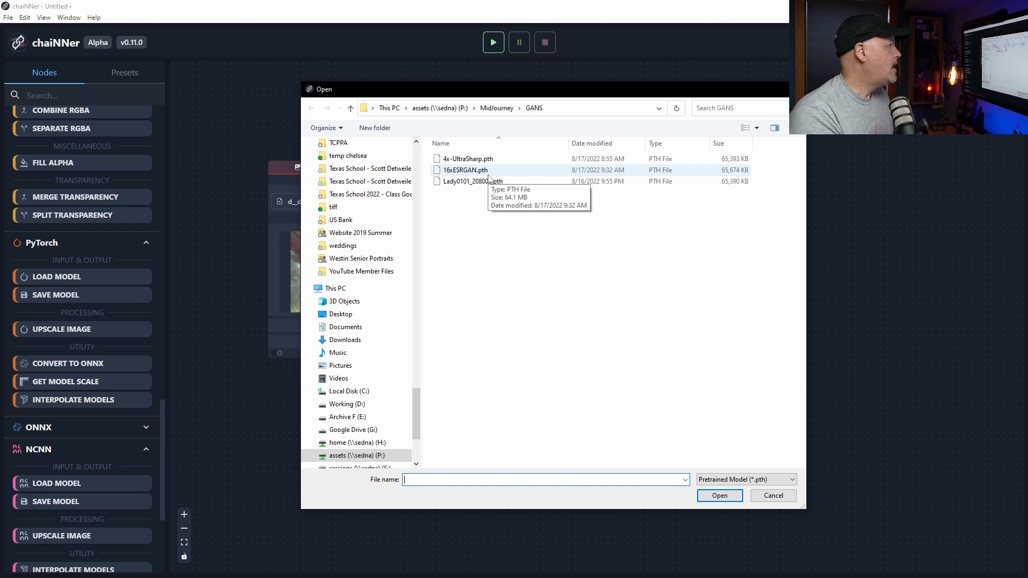
left_click(472, 181)
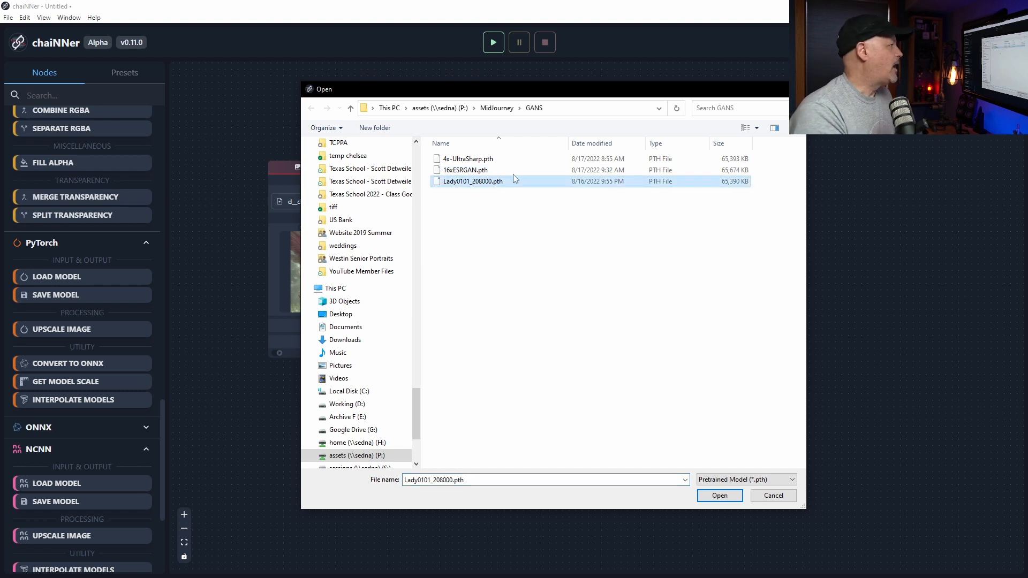
left_click(468, 158)
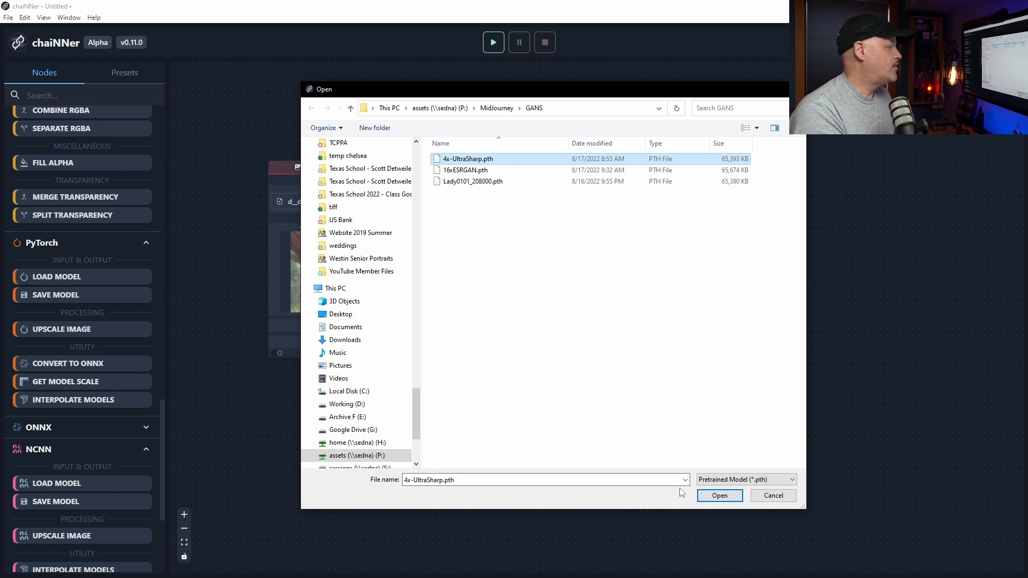
left_click(719, 495)
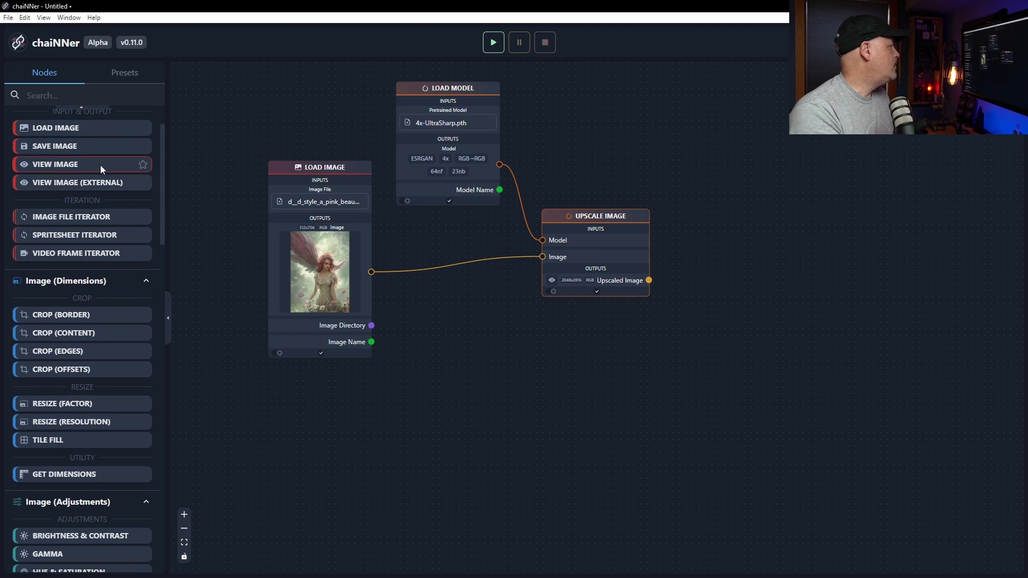
mouse_move(100, 168)
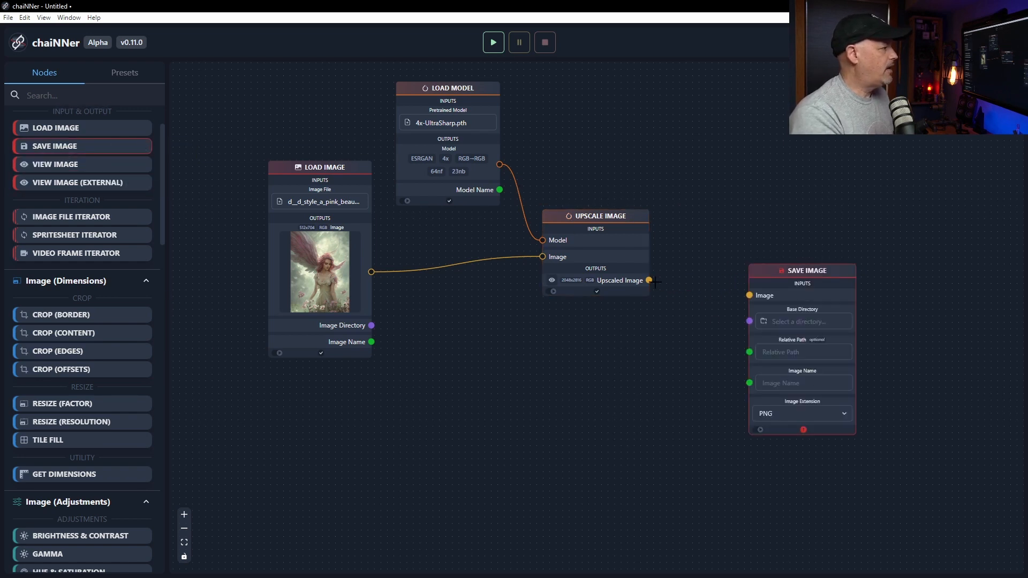
Feed the upscaled image and original image name into Save Image, outputting PNG to P:\Midjourney\chaiNNer
left_click_drag(648, 279, 748, 295)
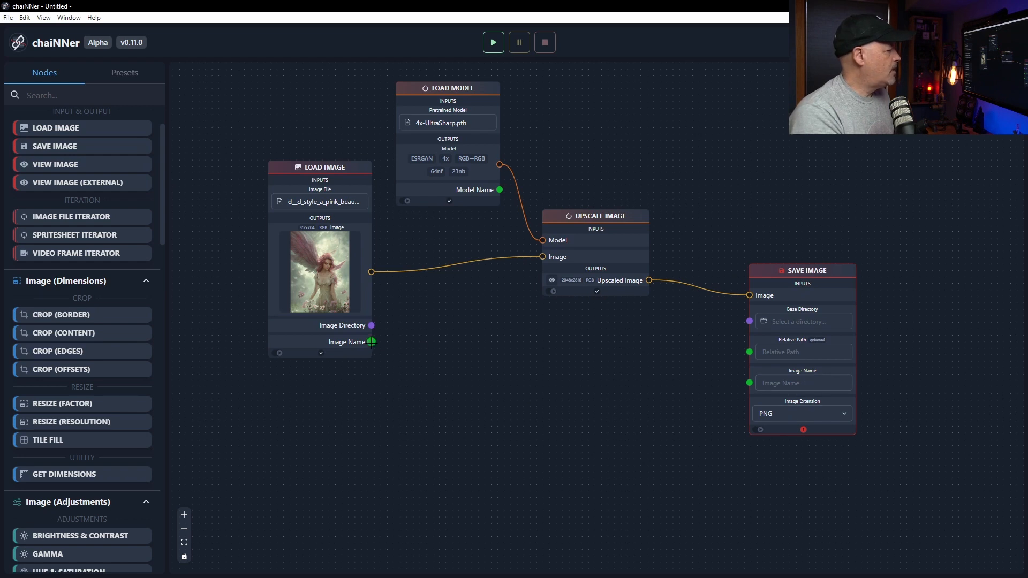
left_click_drag(372, 341, 750, 383)
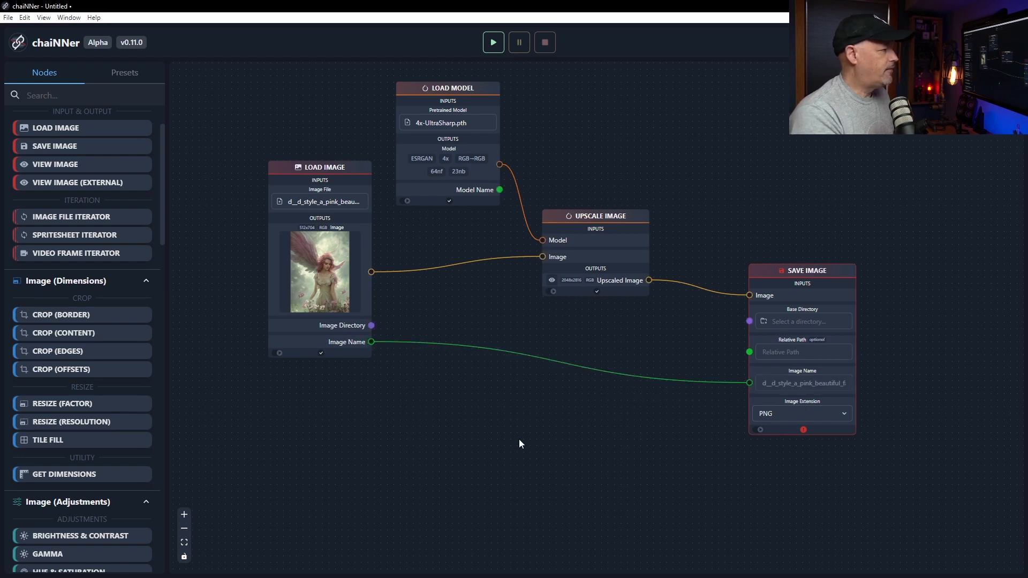
left_click(802, 321)
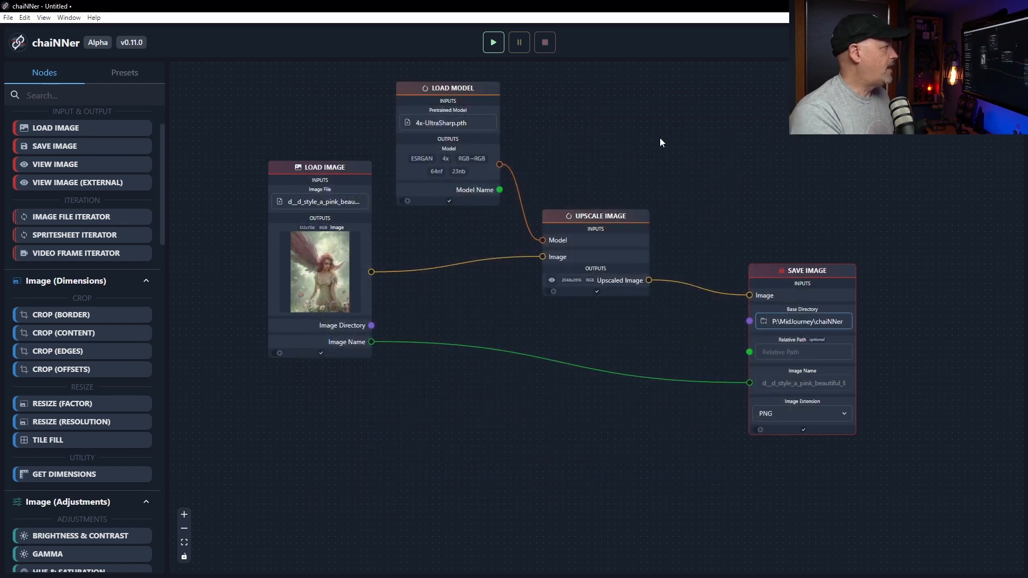
mouse_move(490, 217)
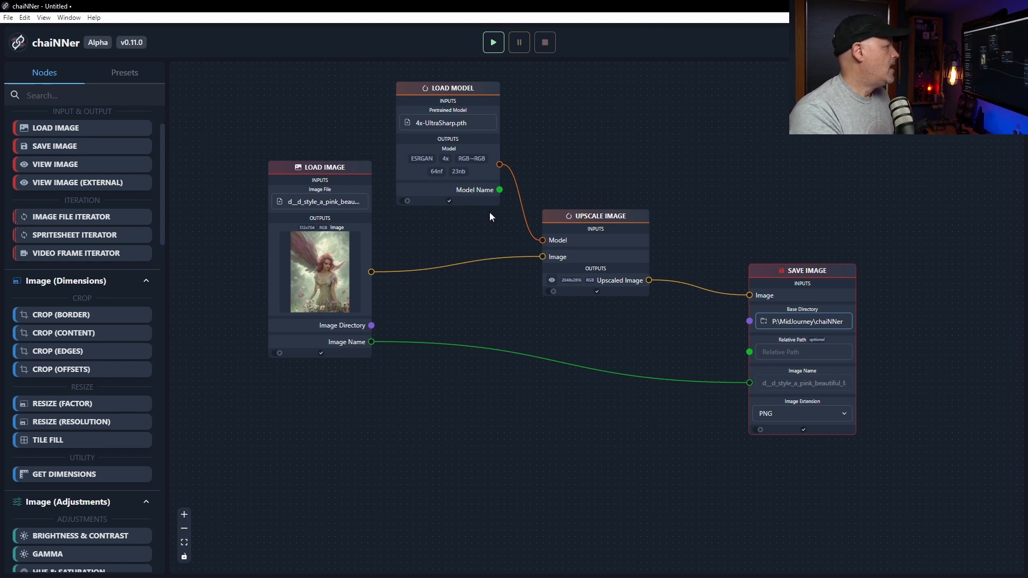
mouse_move(450, 159)
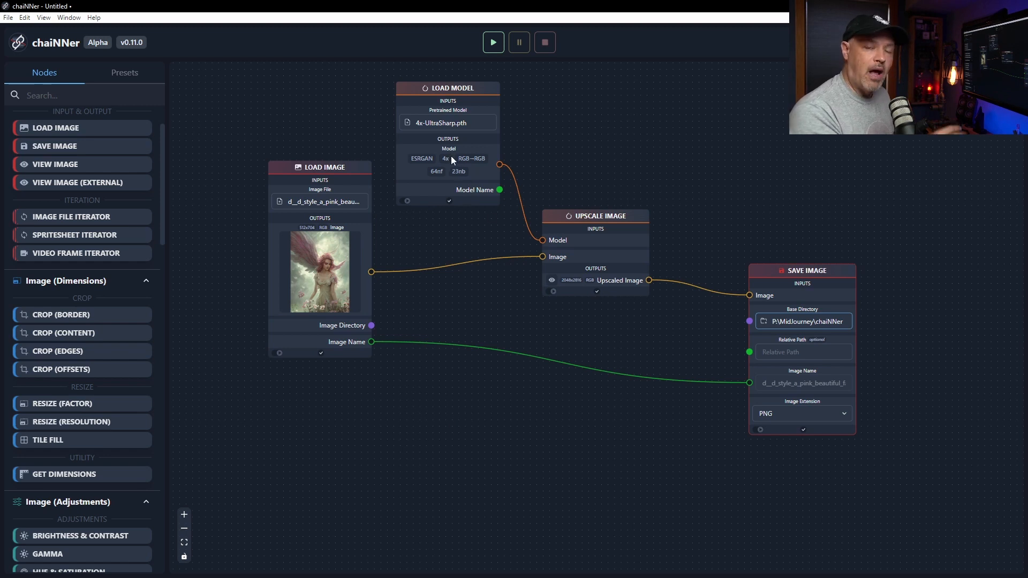
mouse_move(309, 256)
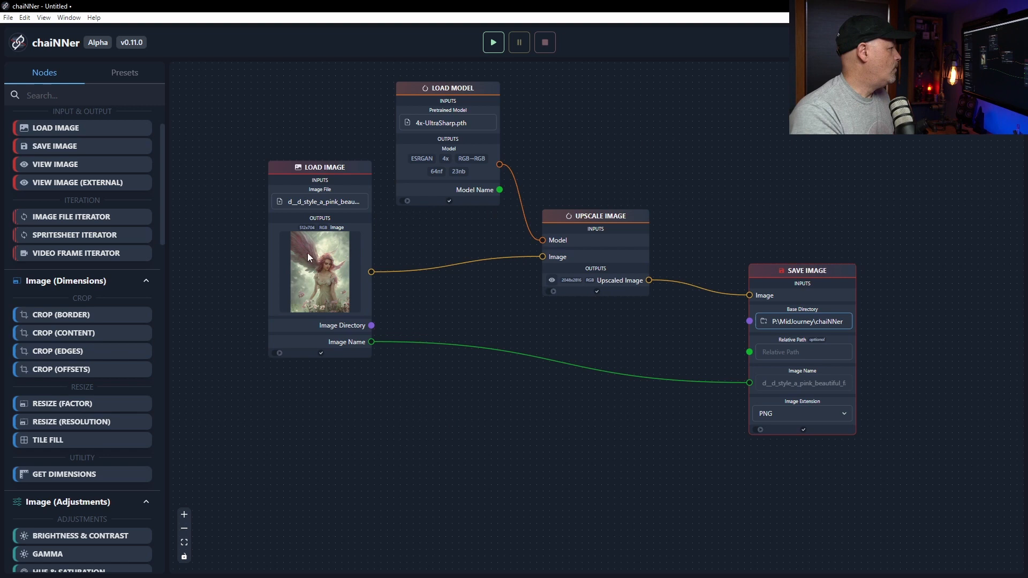
mouse_move(569, 287)
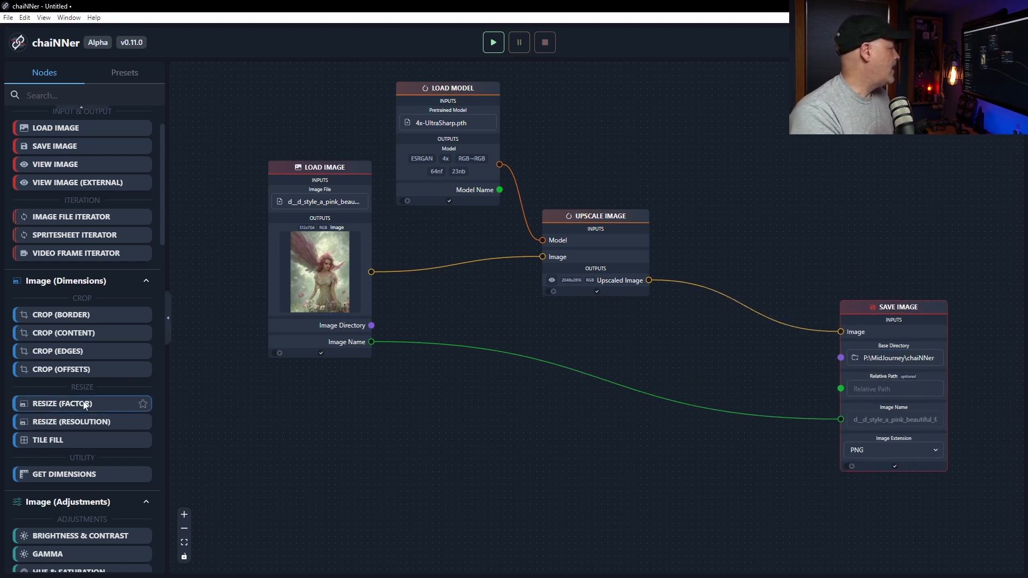
mouse_move(62, 403)
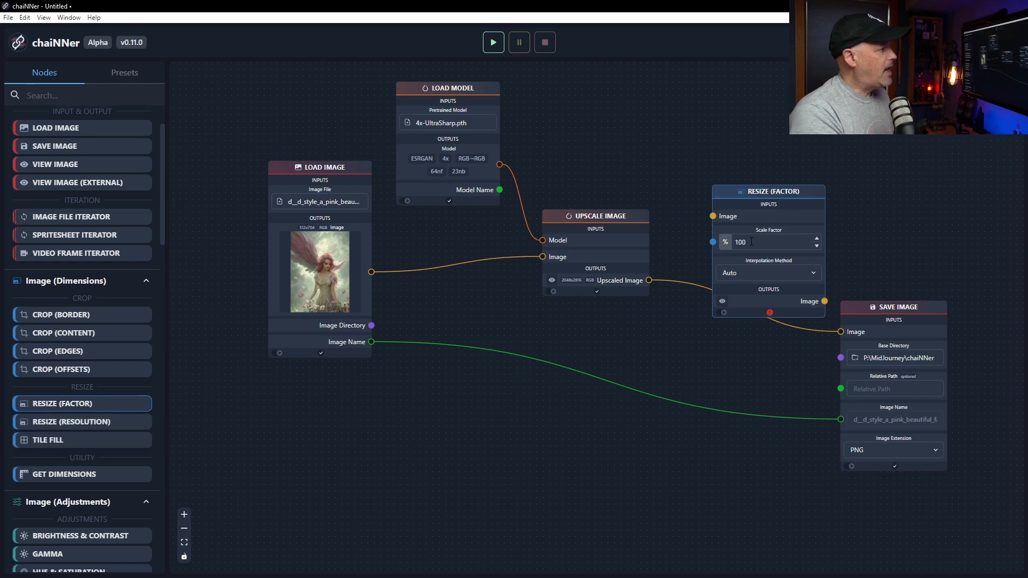
left_click_drag(772, 190, 739, 246)
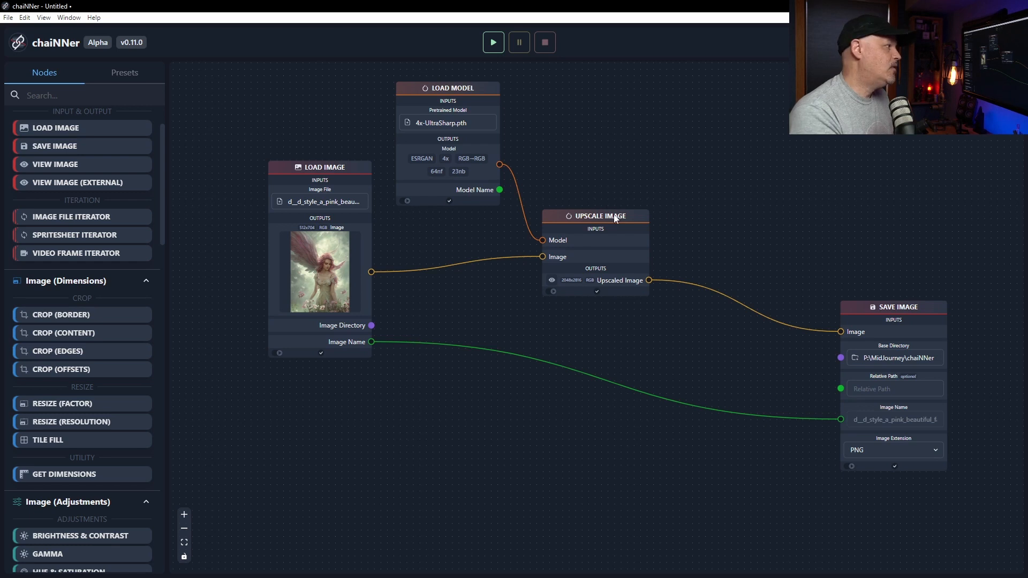
mouse_move(683, 224)
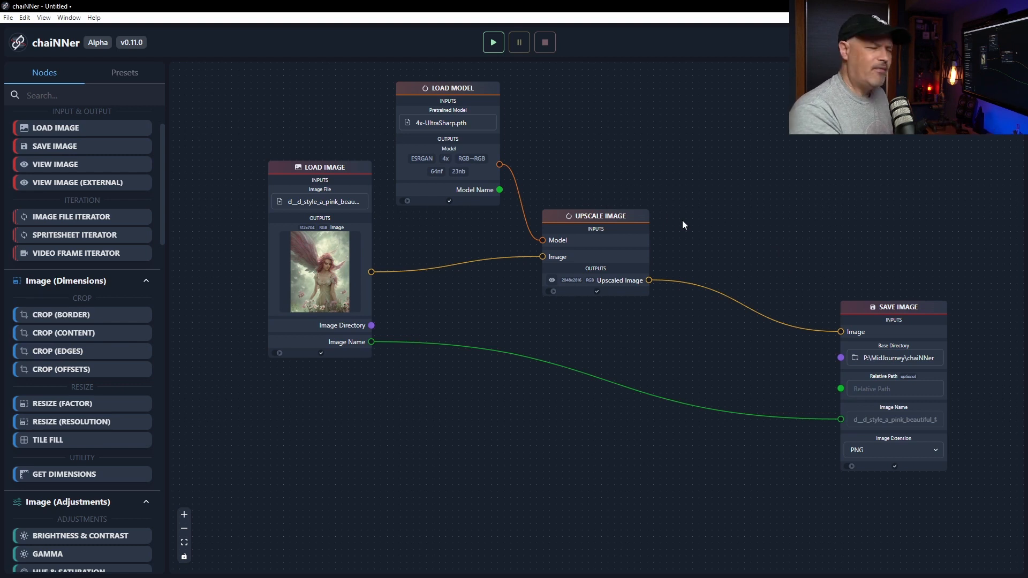
mouse_move(689, 215)
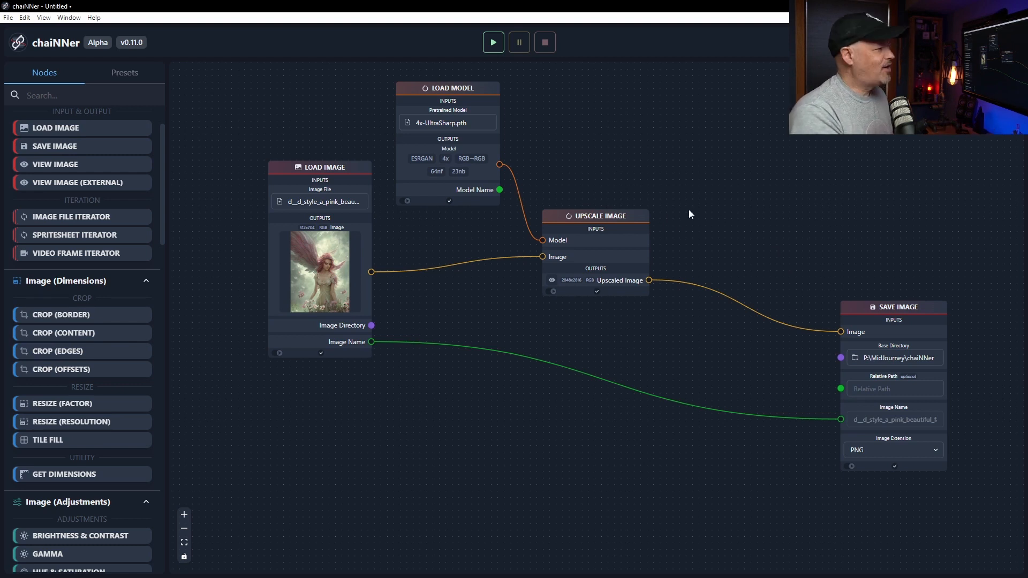
Tidy the Save Image node's position and run the load-upscale-save chain
left_click_drag(893, 307, 796, 288)
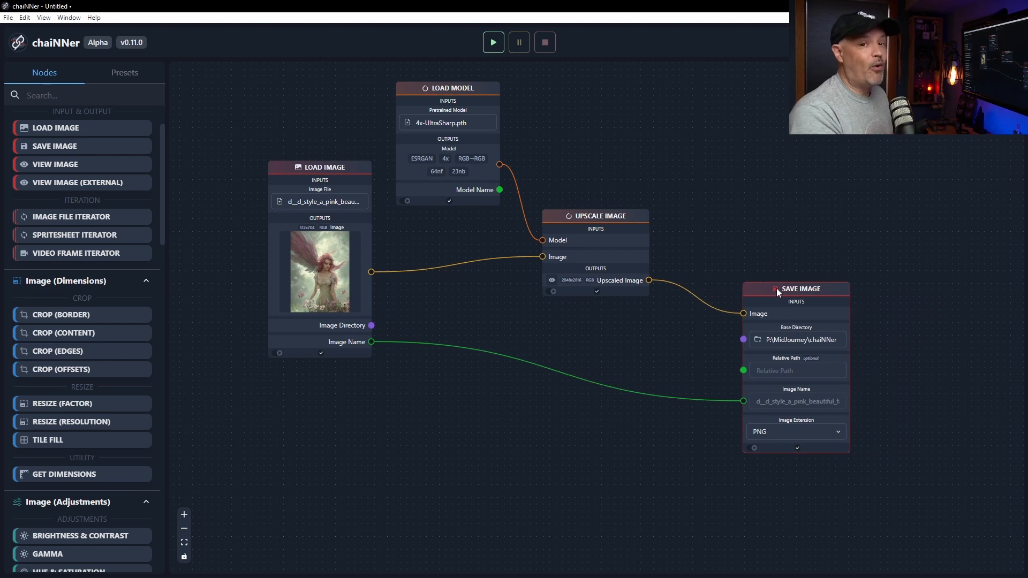
mouse_move(615, 134)
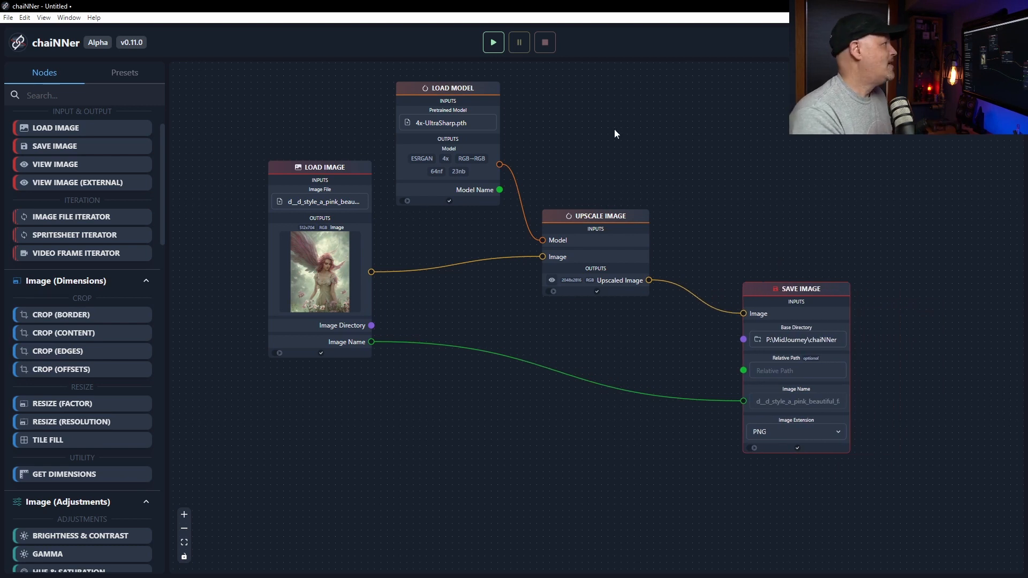
left_click(493, 41)
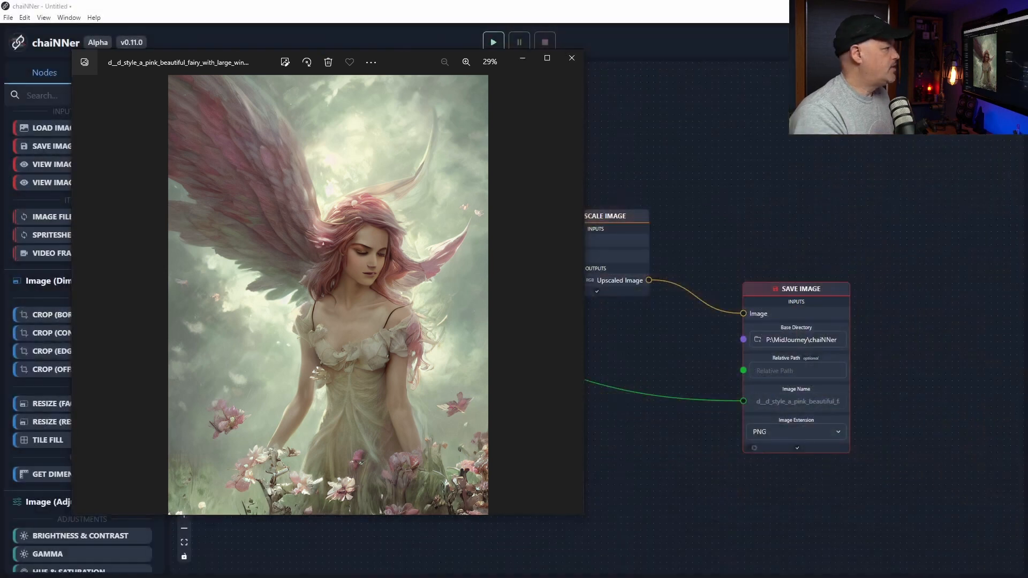
View the upscaled fairy beside the original in Photos, zoomed in on the face
left_click(547, 58)
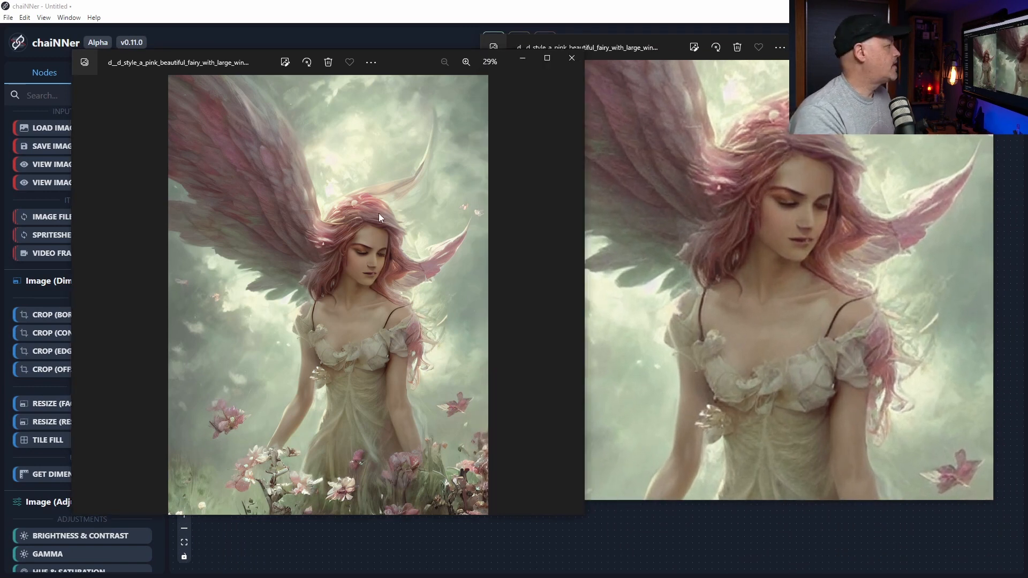
left_click(466, 62)
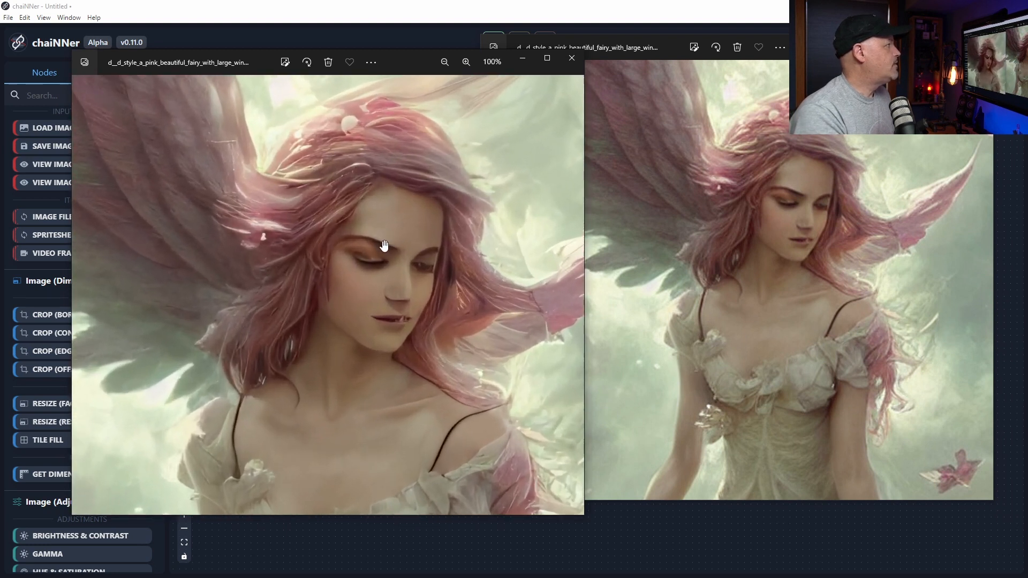
left_click(465, 63)
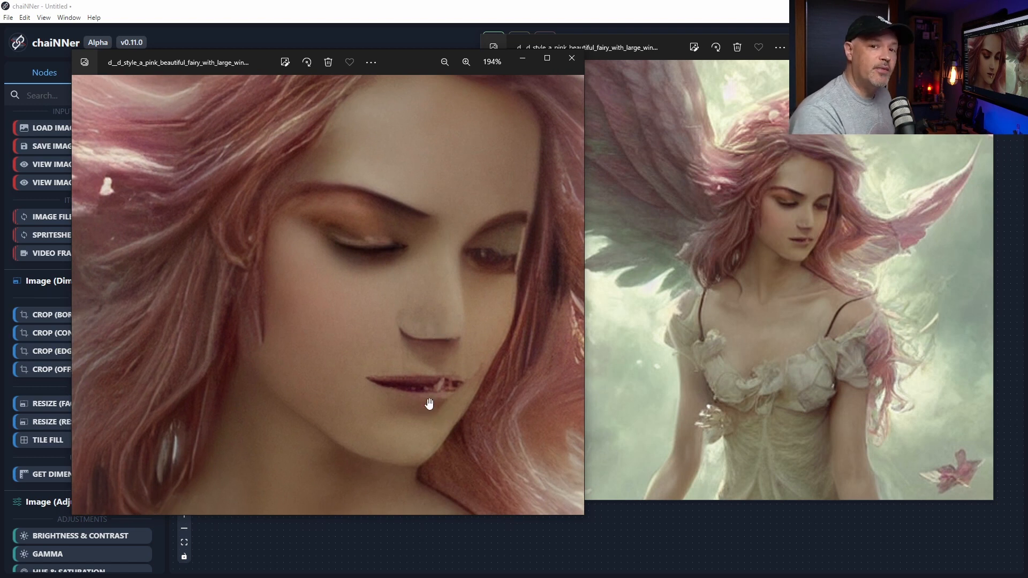
mouse_move(479, 292)
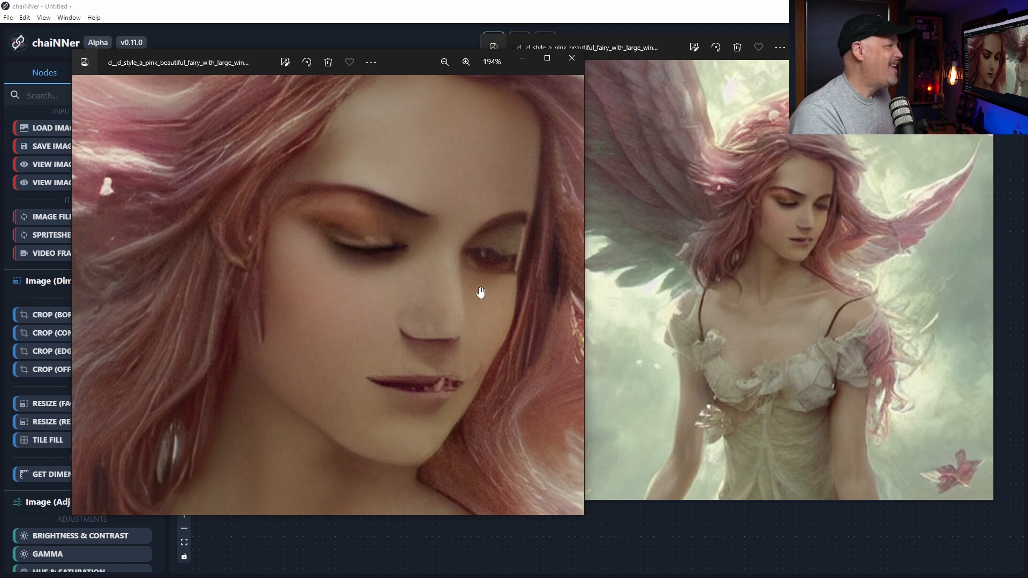
mouse_move(425, 281)
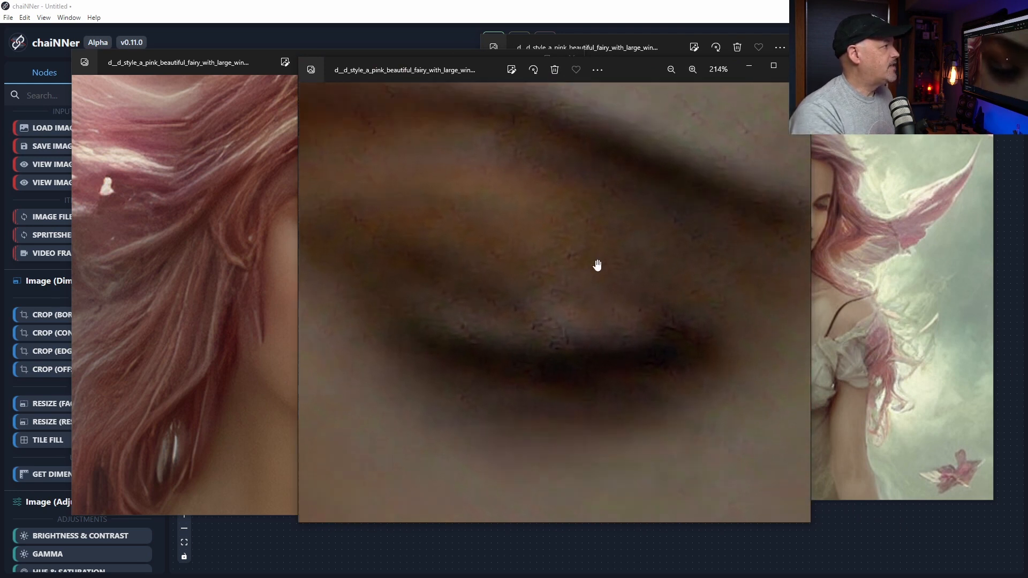
left_click_drag(596, 265, 578, 300)
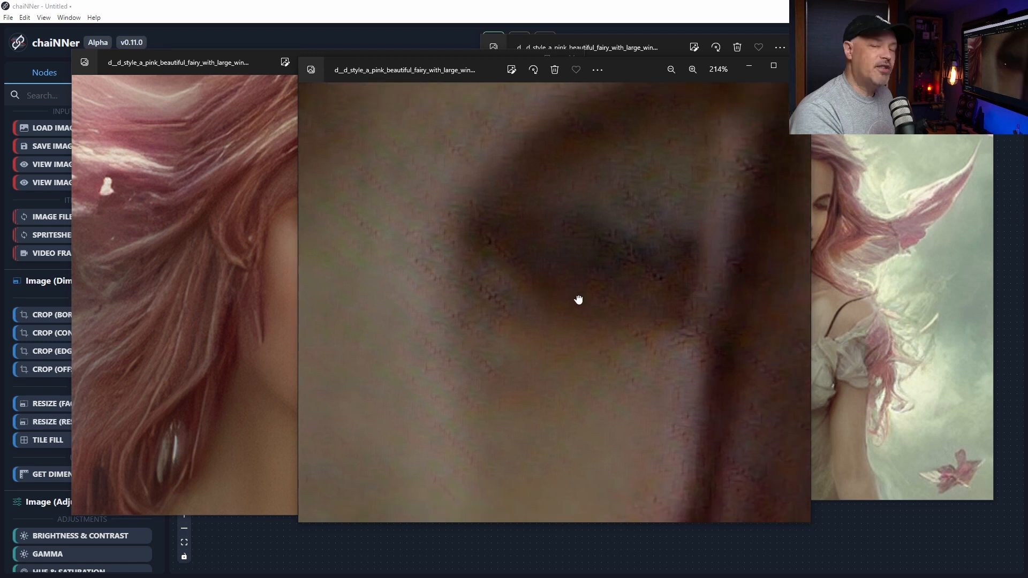
left_click_drag(578, 300, 663, 229)
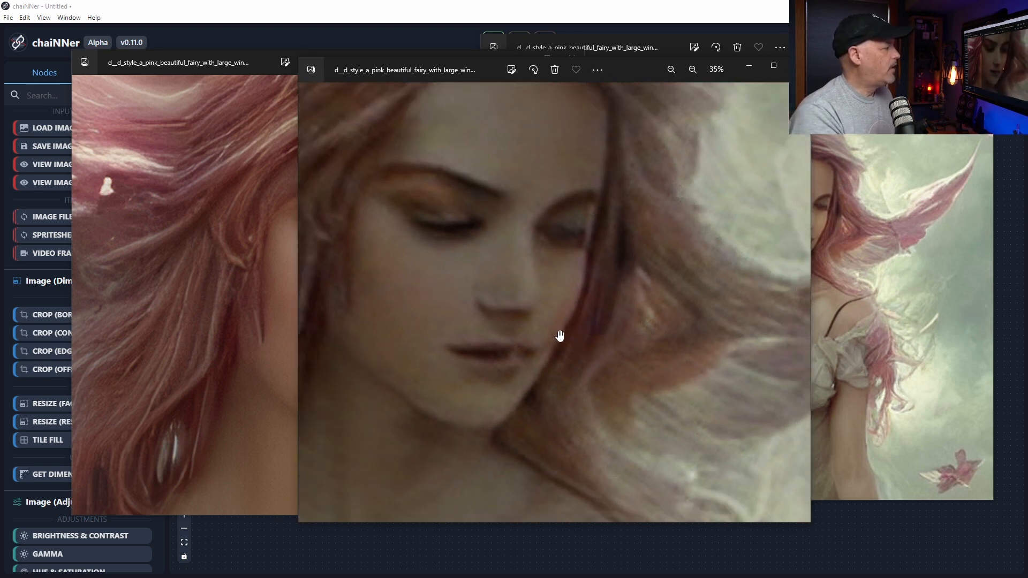
scroll("down", 3)
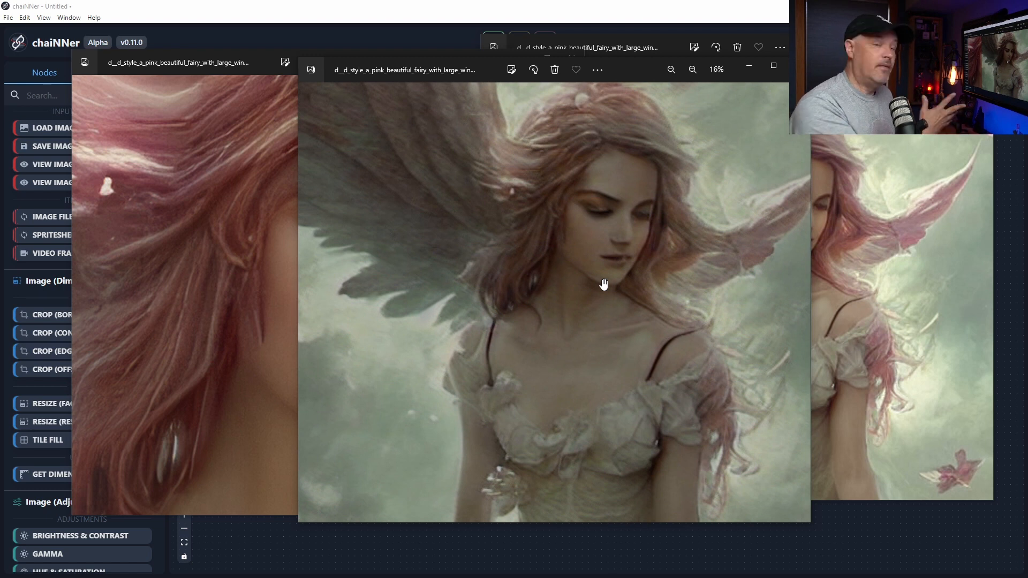
left_click(670, 70)
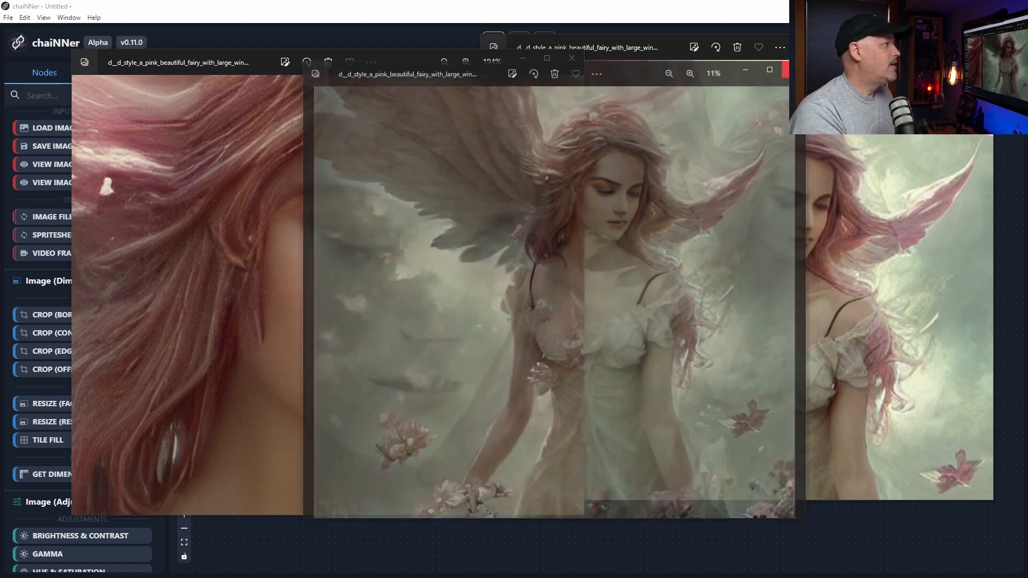